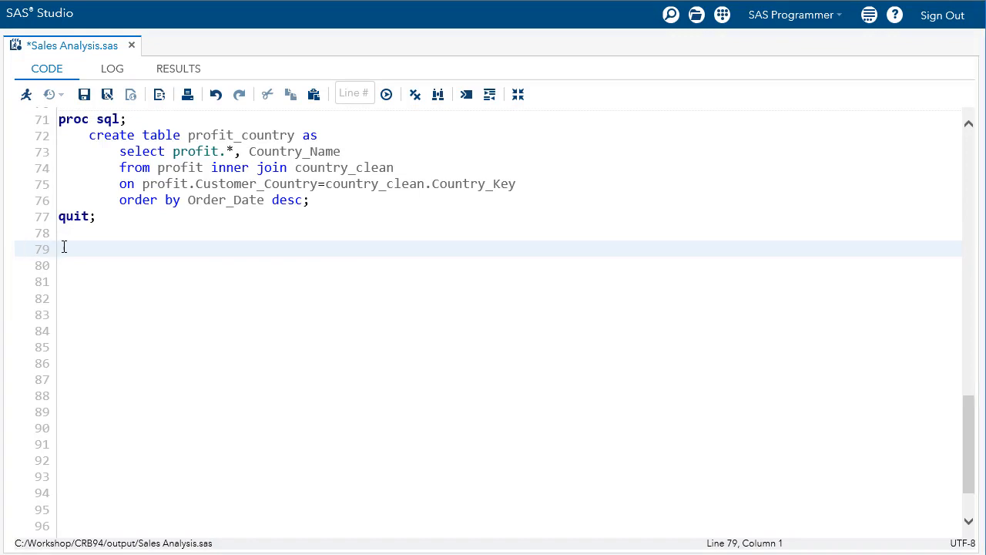
mouse_move(550, 440)
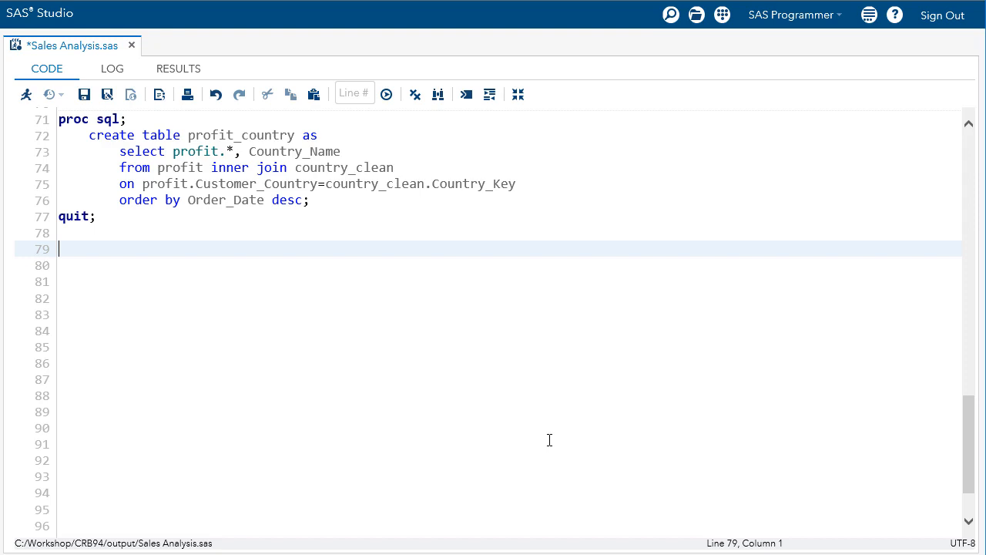
Add the comment /* Orders Frequency Analysis */ below the PROC SQL step
text(Orders Frequency Analysis)
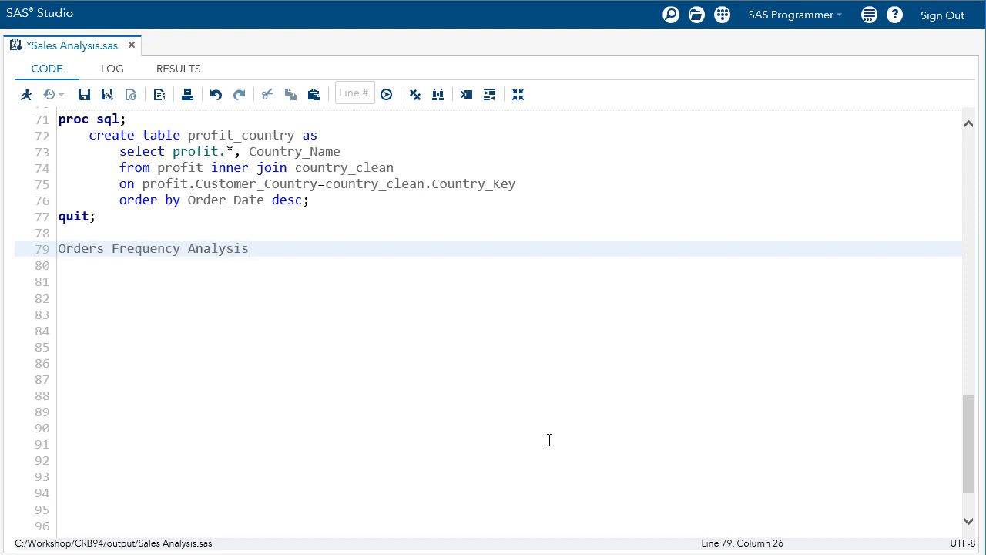
text(/* Orders Frequency Analysis */)
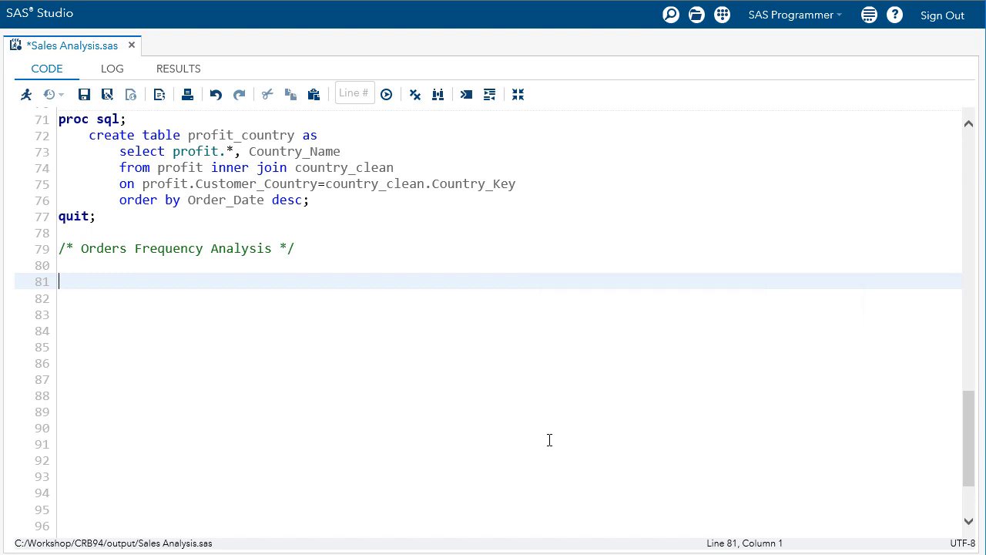
Run PROC FREQ on profit_country, tabulating Order_Date formatted with monname., then return to the code
text(proc freq da)
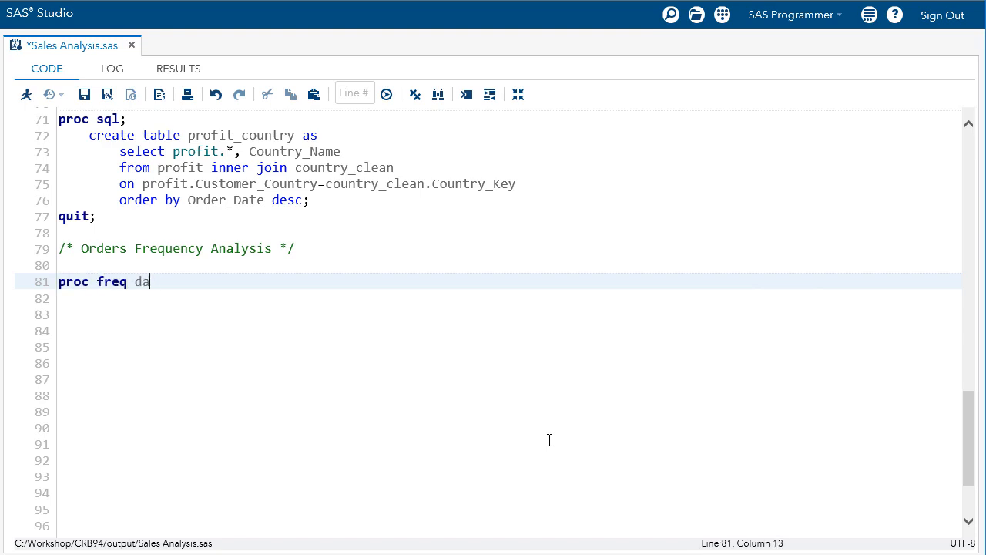
text(ta=pro)
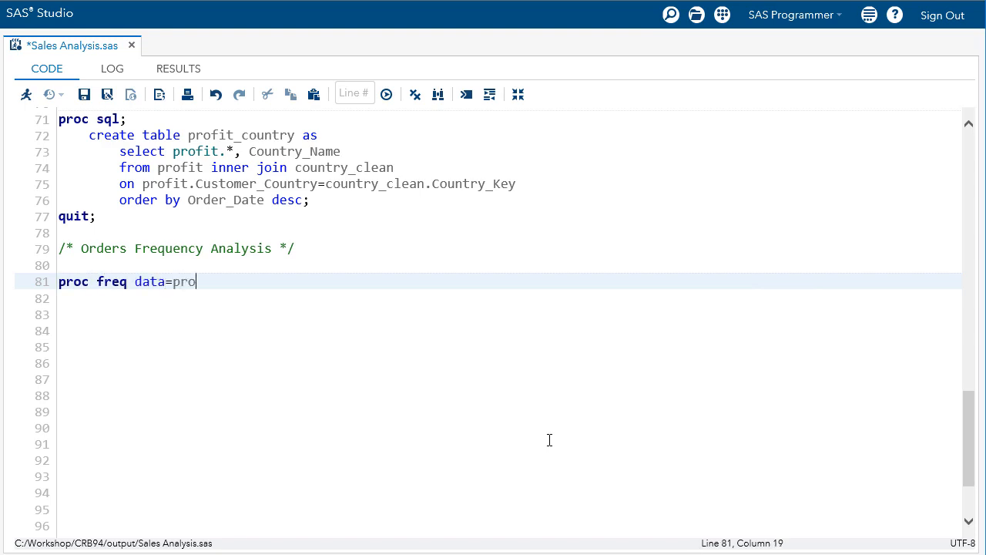
text(fit_country;)
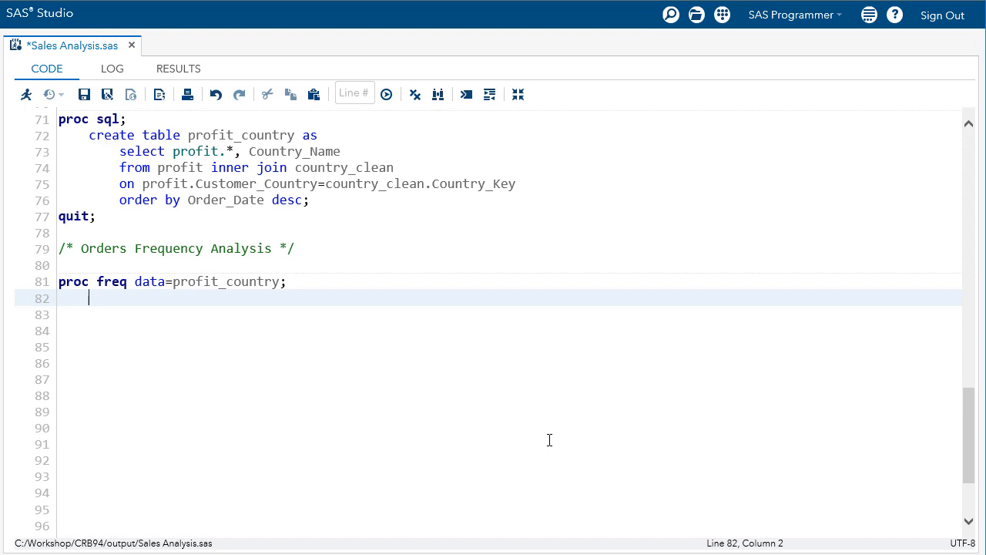
text(tables)
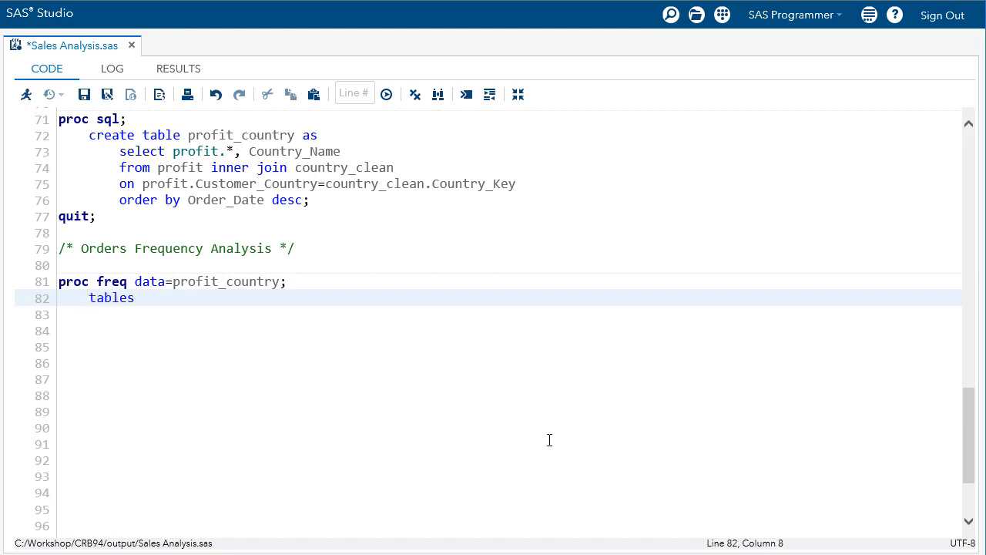
text(Order_D)
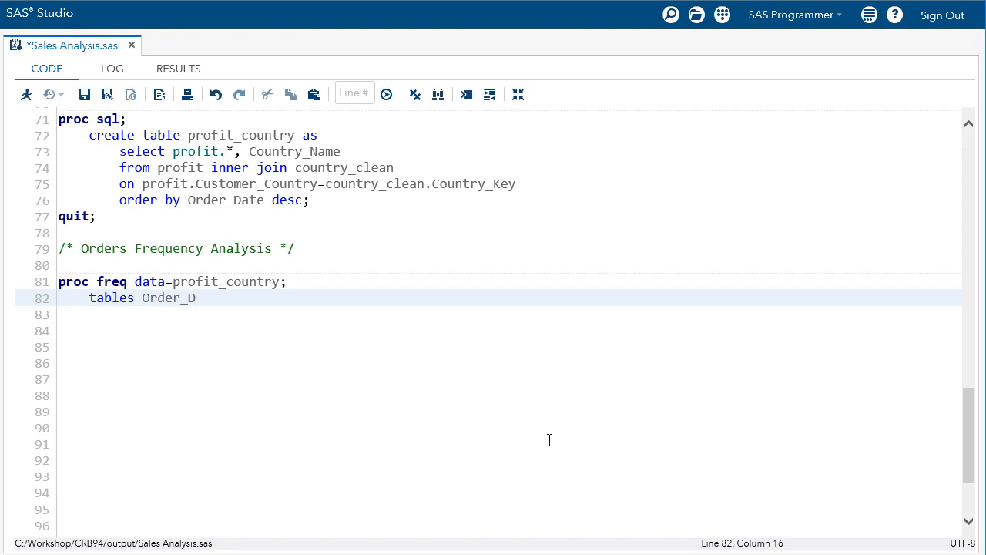
text(ate;)
click(488, 315)
text(format)
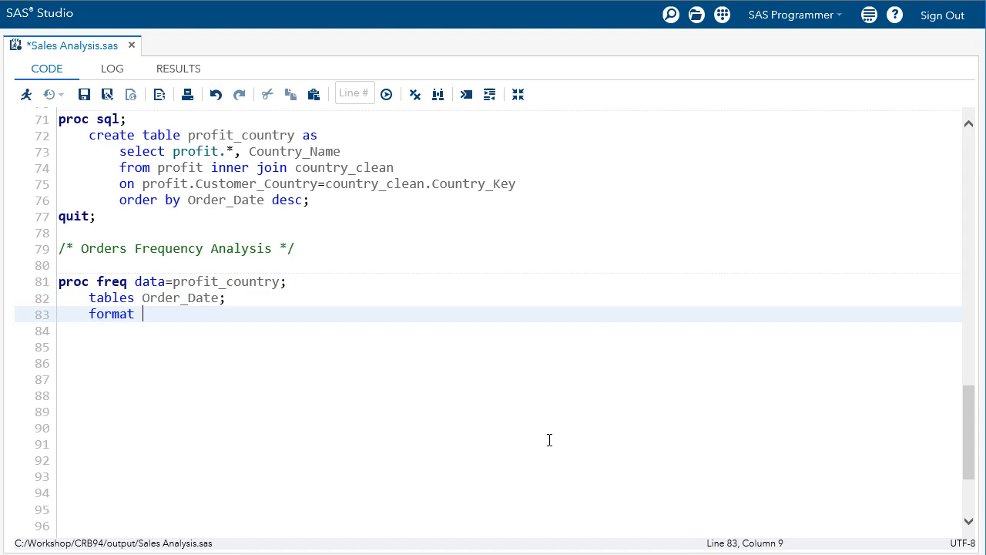
text(Order_Date)
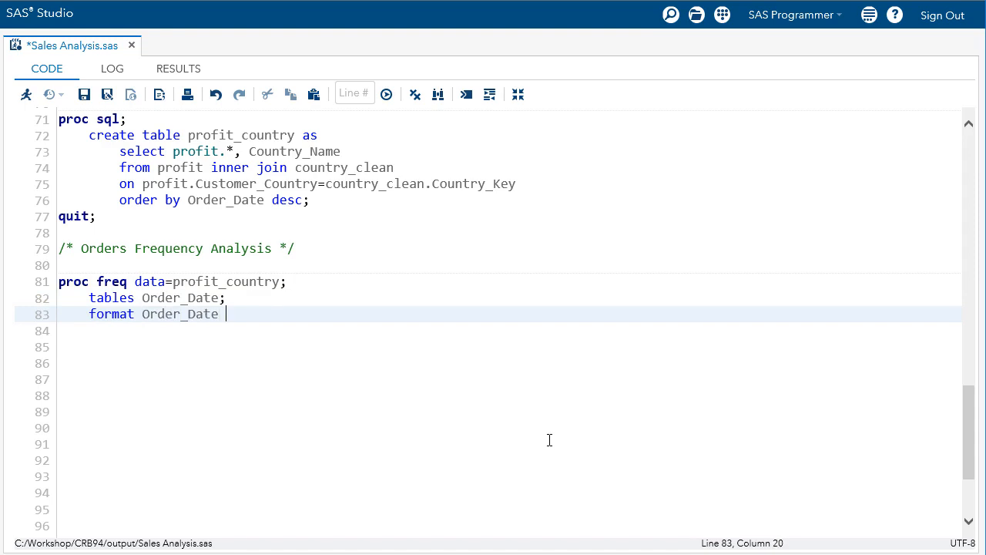
text(monname.)
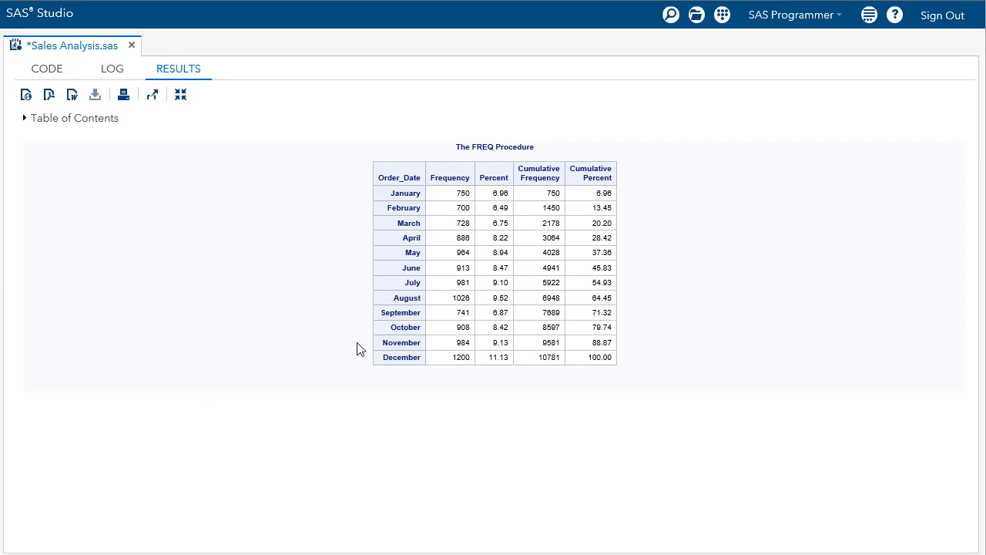
click(47, 69)
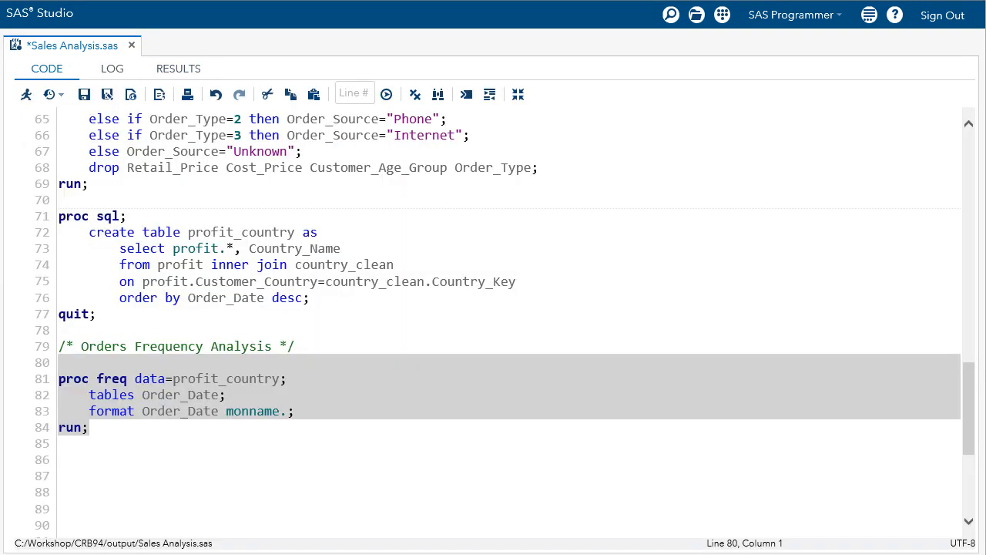
mouse_move(219, 379)
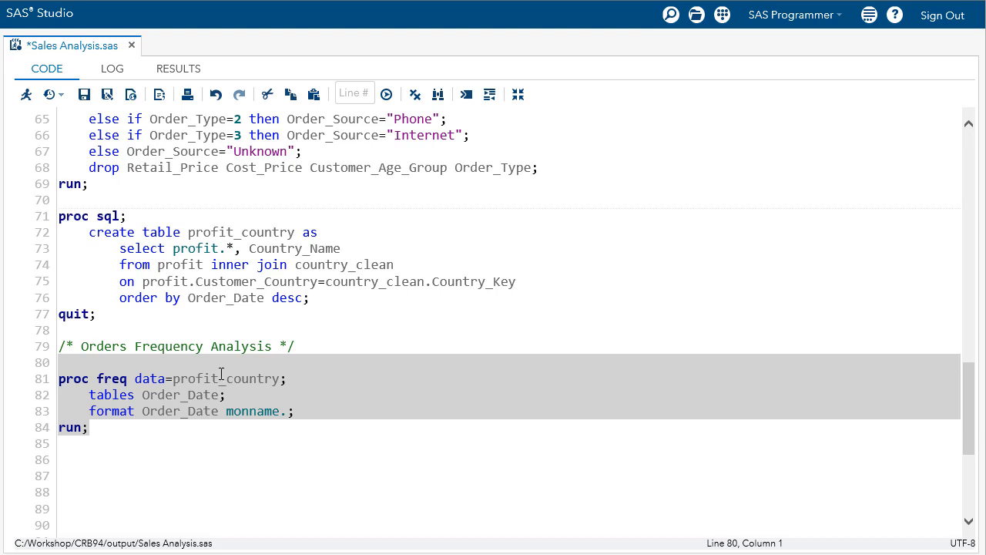
Add order=freq and / nocum to the PROC FREQ step, opening a blank line before run
text(order=freq)
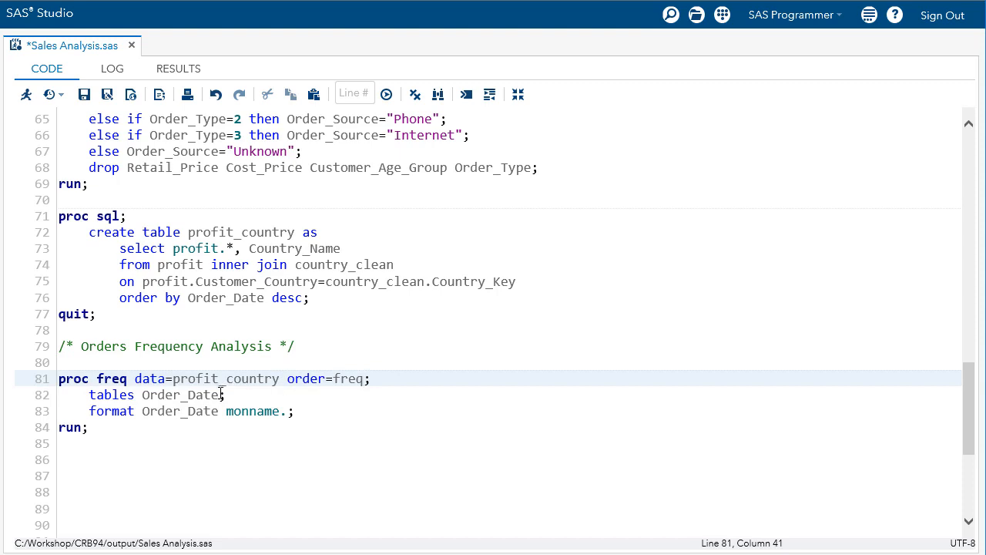
text(/ nocum)
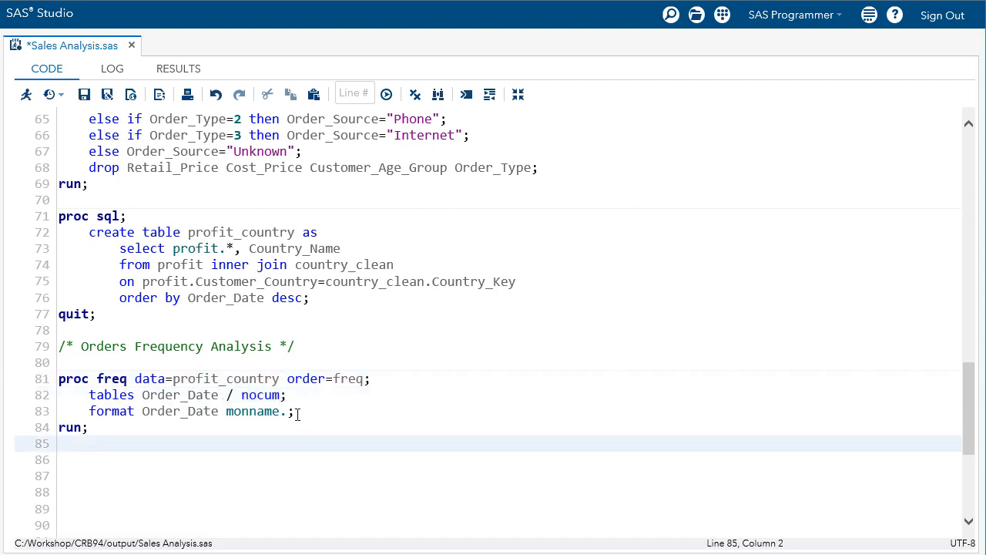
click(300, 411)
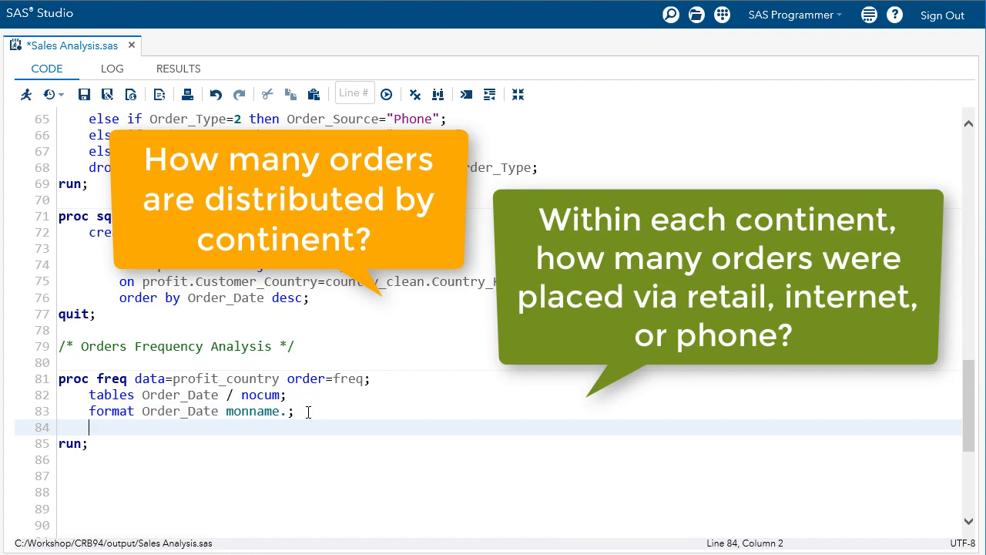
Add a Customer_Continent*Order_Source tables statement with norow and nocol options
text(tables)
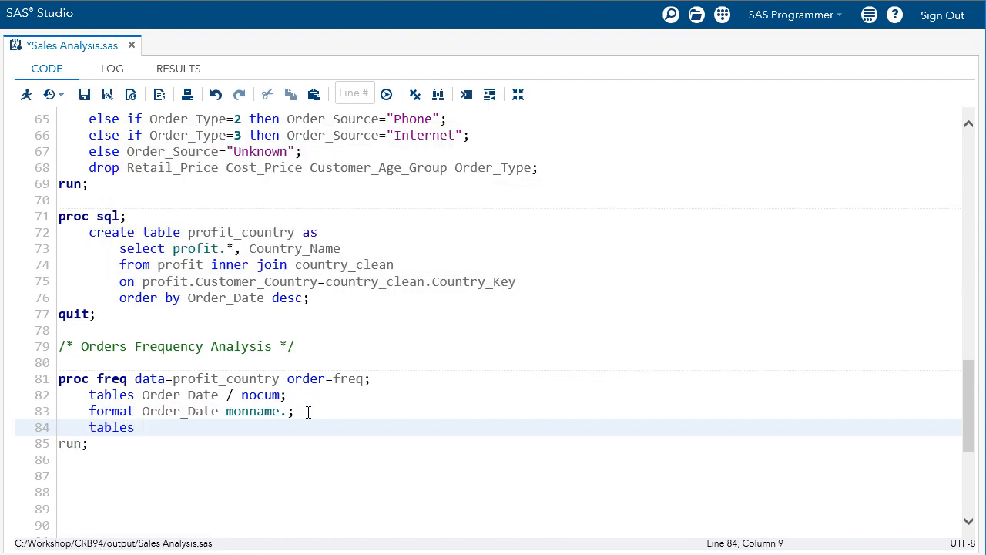
text(Customer_C)
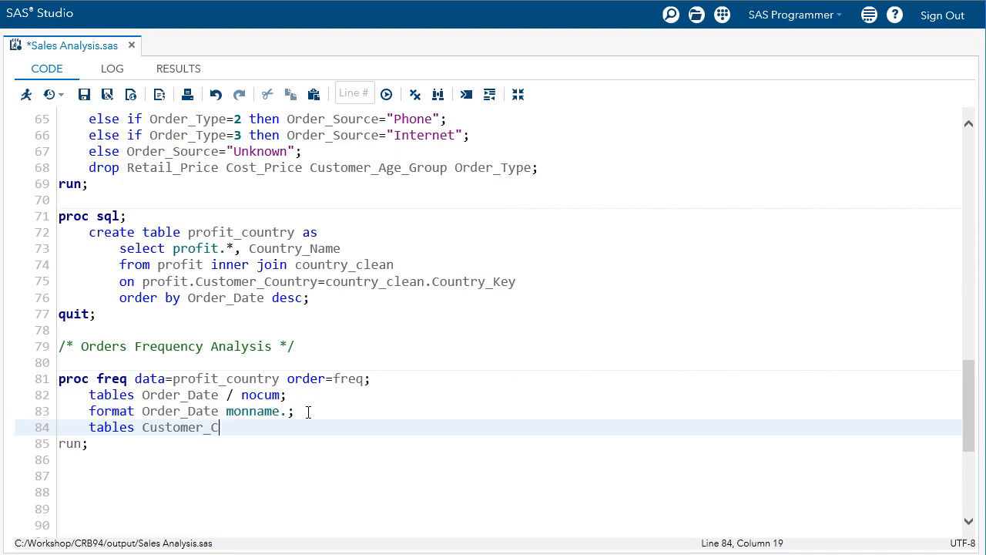
text(ontinent)
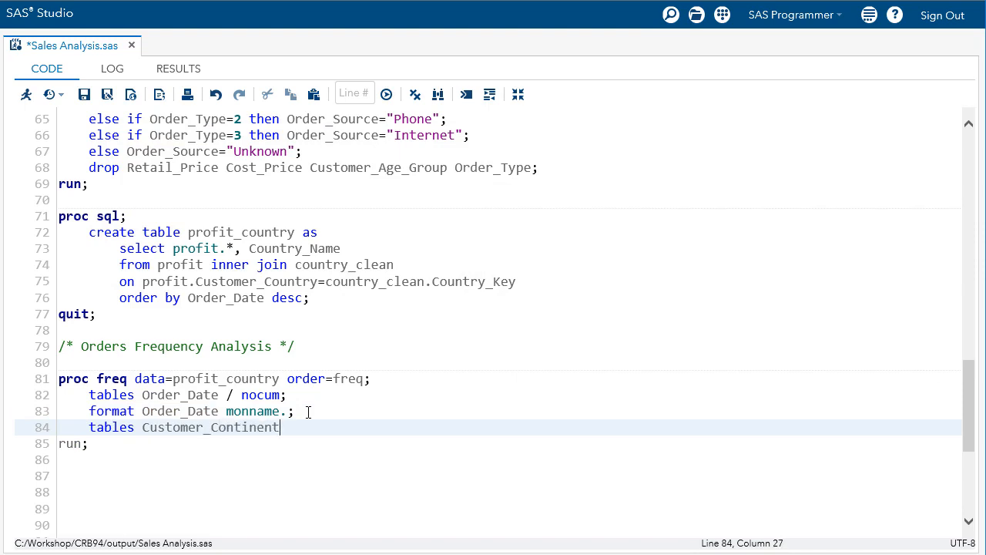
text(*Order)
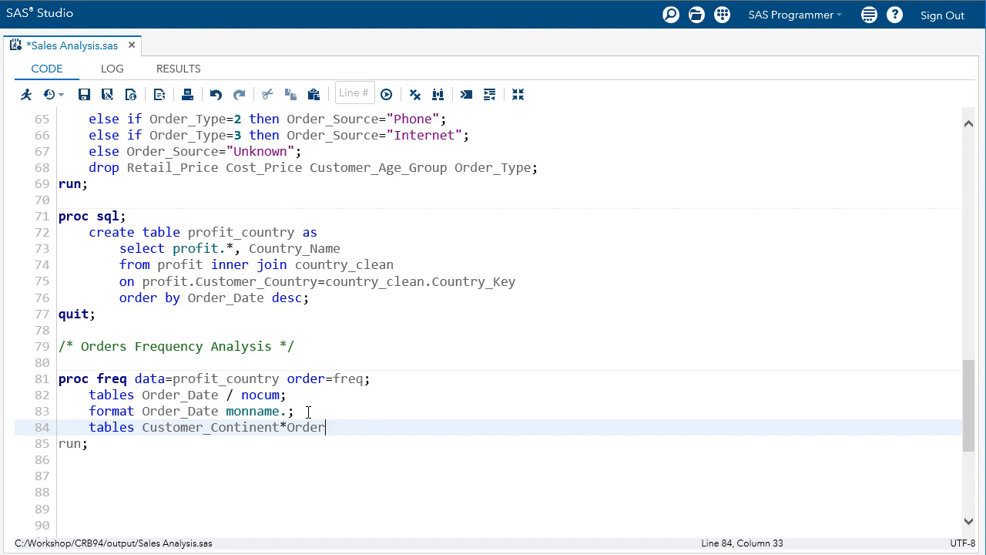
text(_Source /)
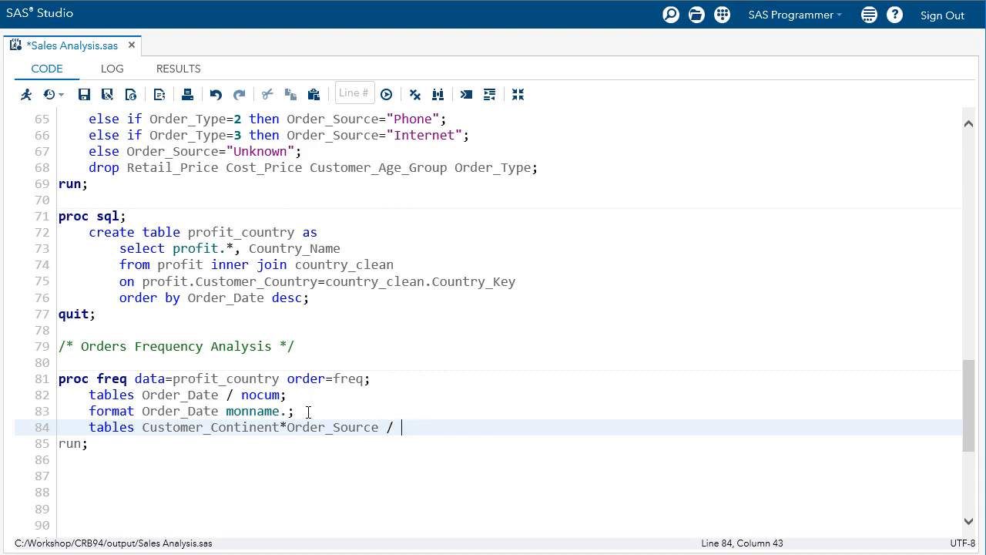
text(norow)
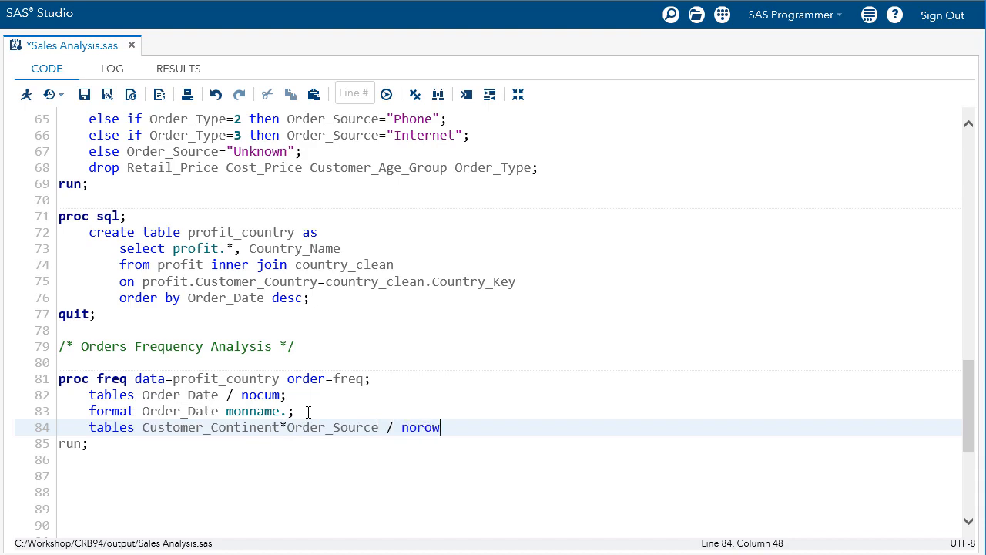
text(nocol;)
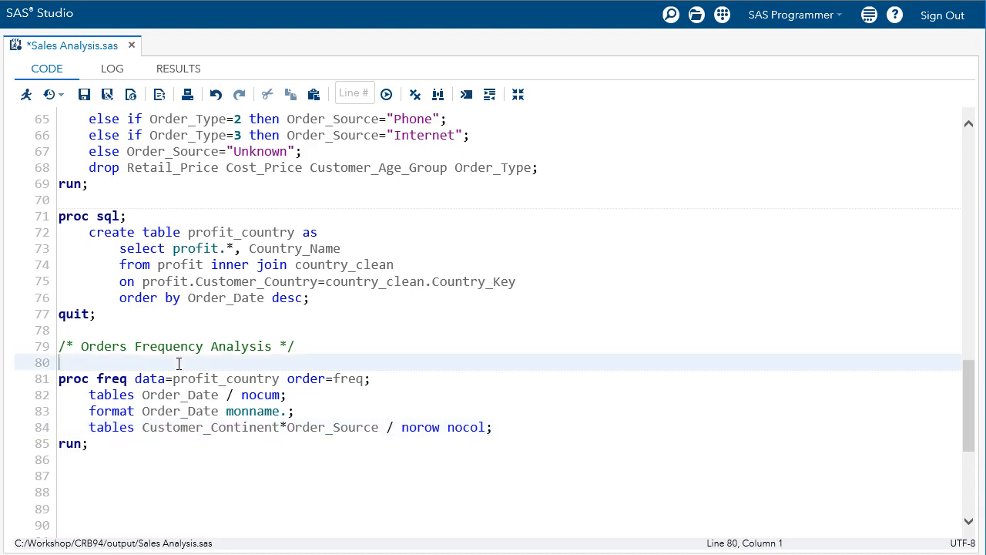
Title the report "Number of Orders by Month" and run the selected frequency step
text(title "Number of Orders by Month";)
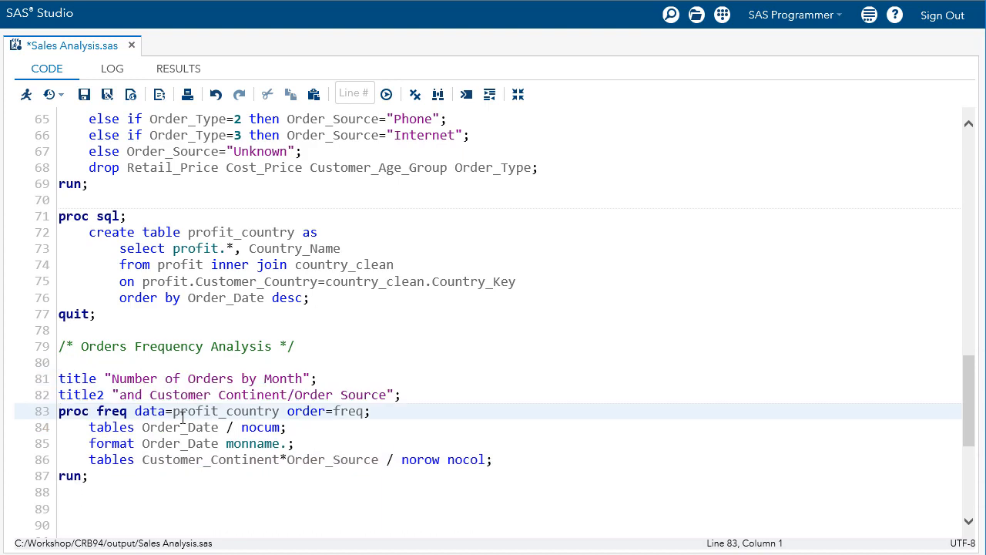
drag(58, 410, 87, 475)
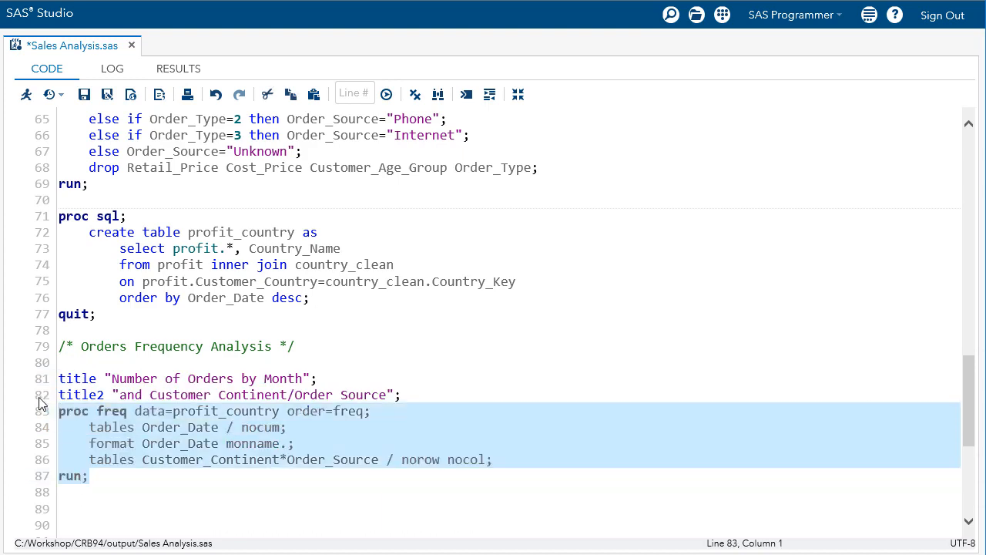
click(386, 95)
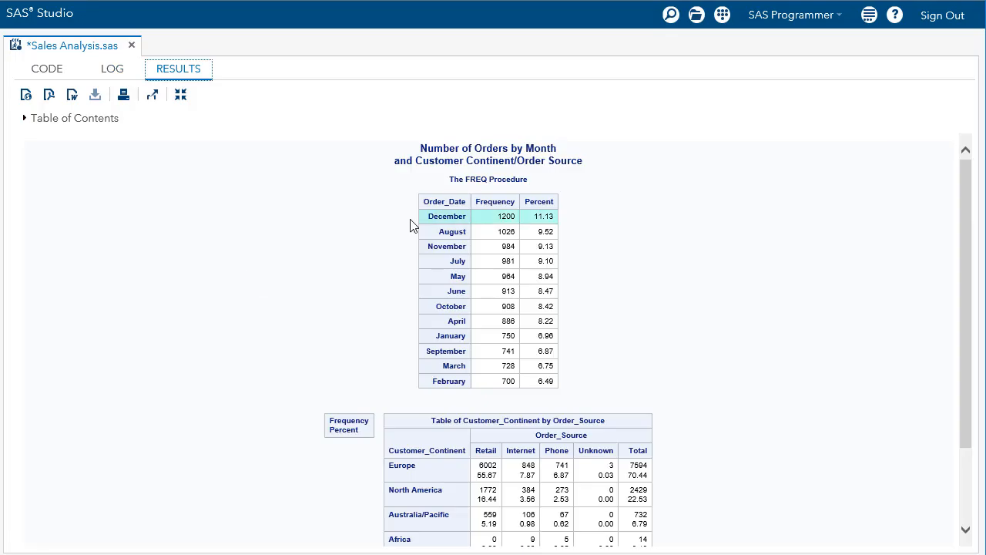
mouse_move(589, 297)
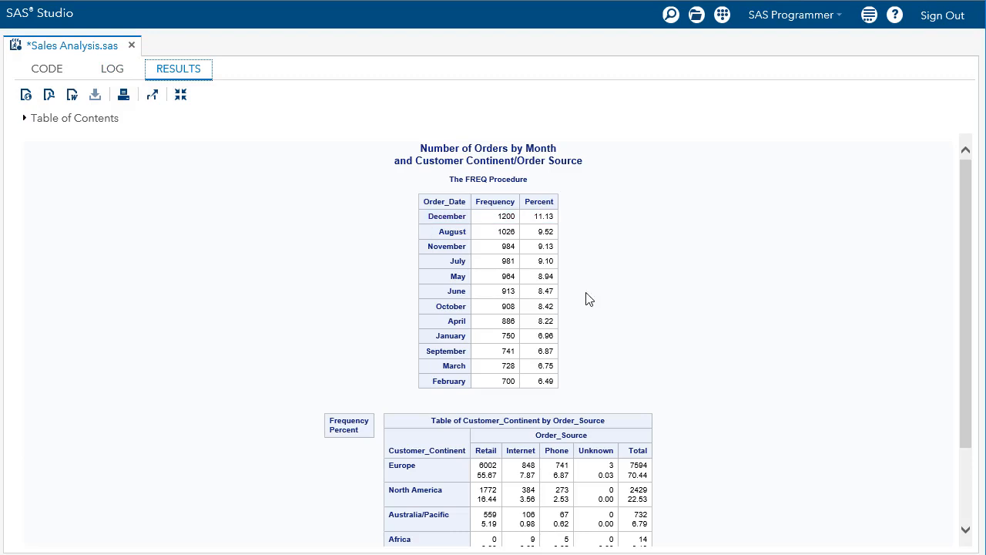
Review the frequency results, then add ods noproctitle; above the titles in the code
scroll(down, 3)
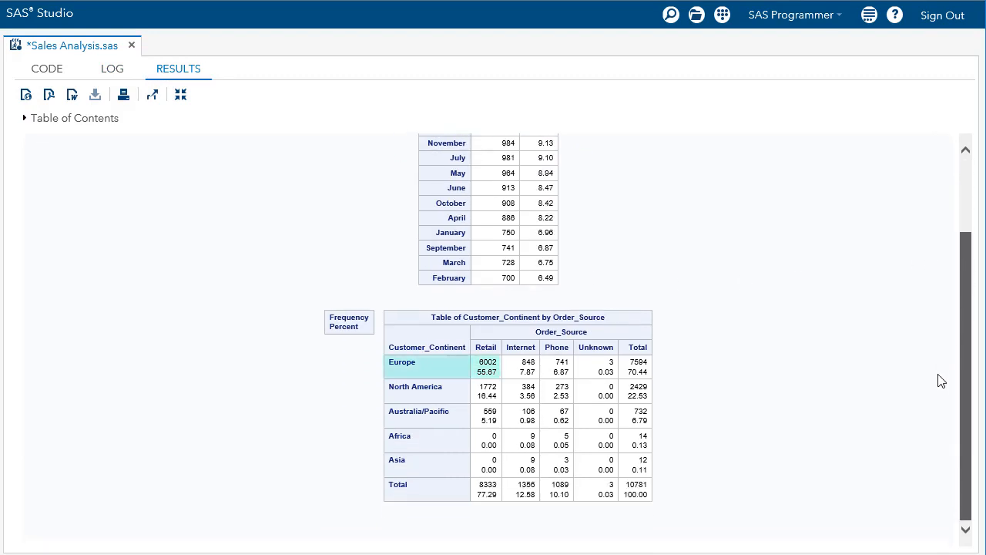
mouse_move(490, 387)
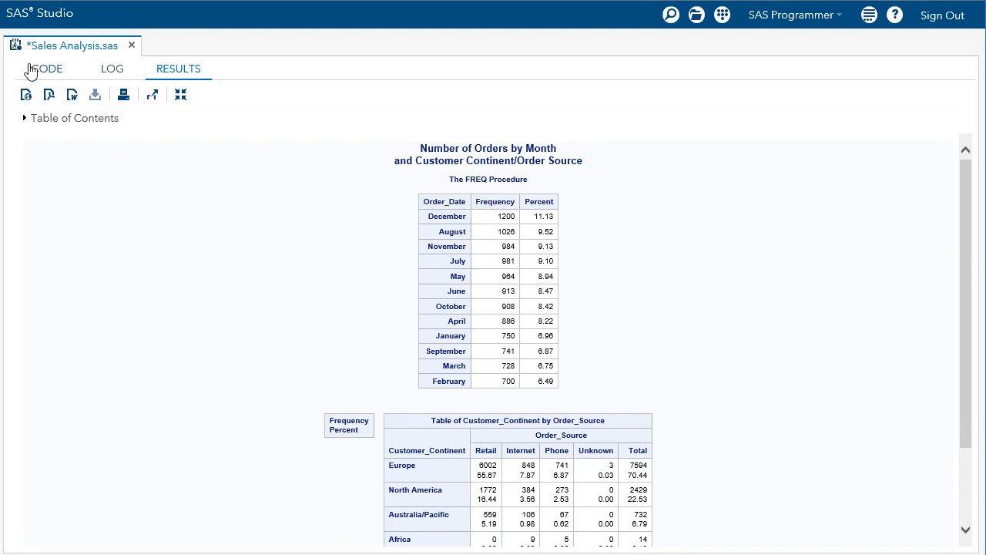
click(46, 68)
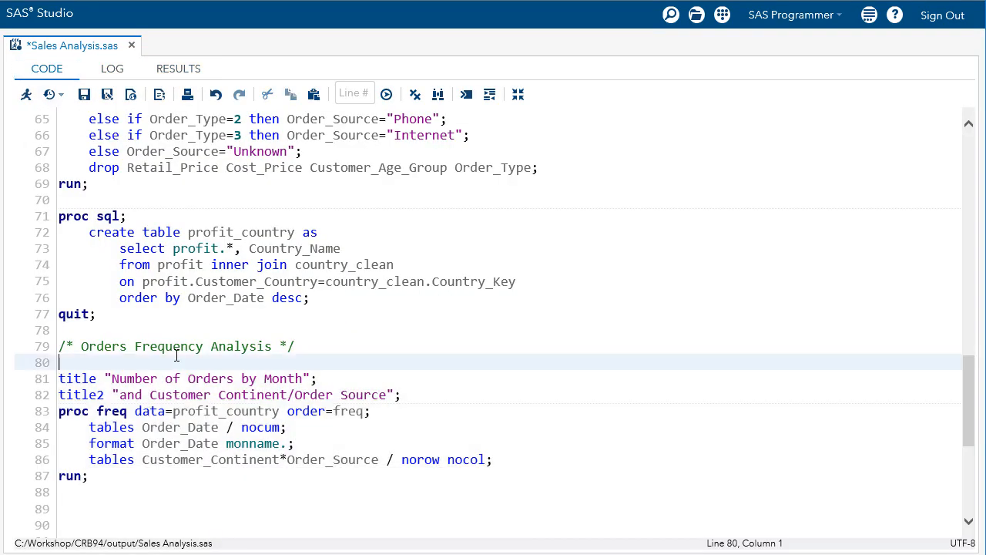
text(ods no)
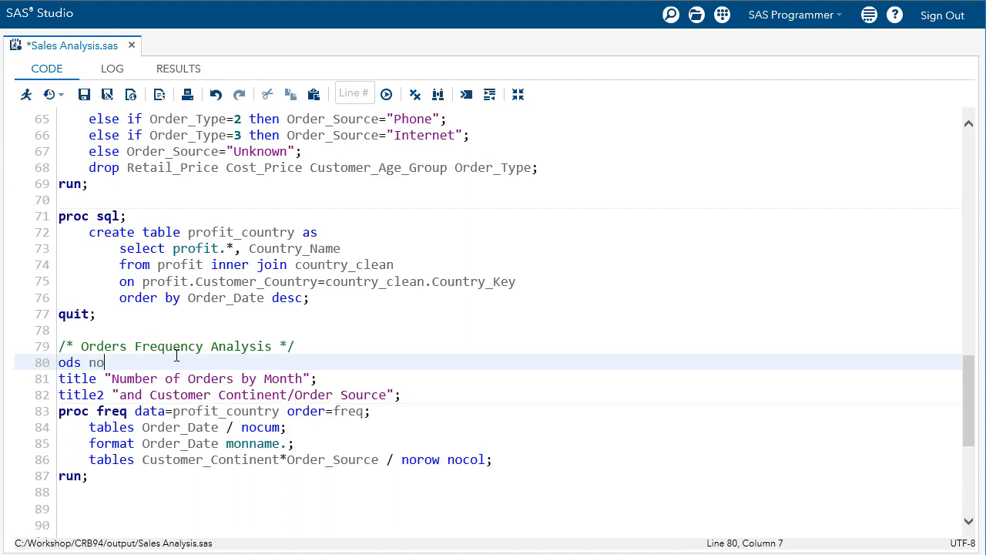
text(proctitle;)
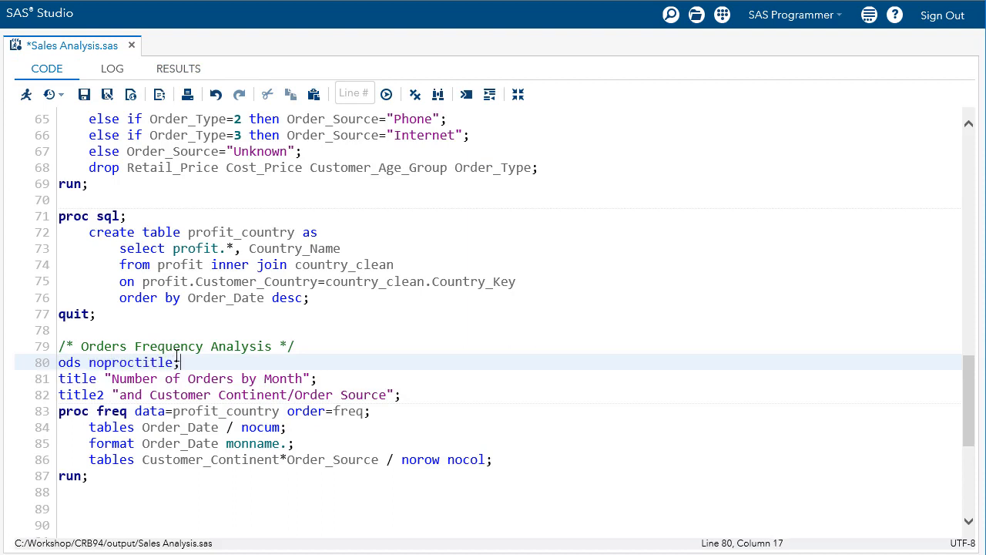